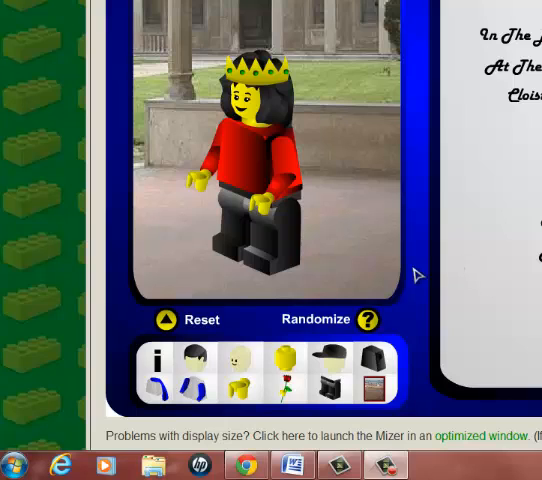
mouse_move(408, 316)
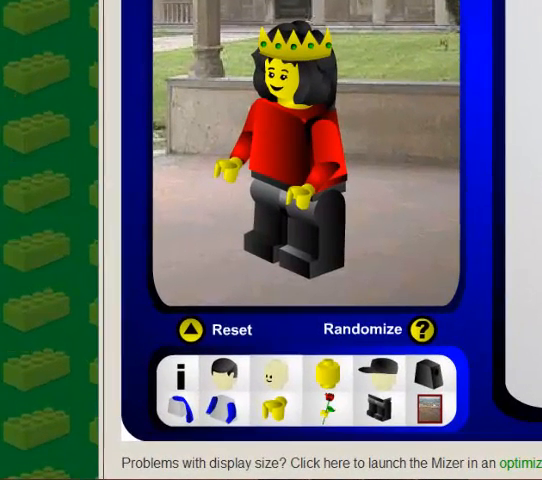
- Search the Start menu for 'snippin' to surface the Snipping Tool program
left_click(12, 470)
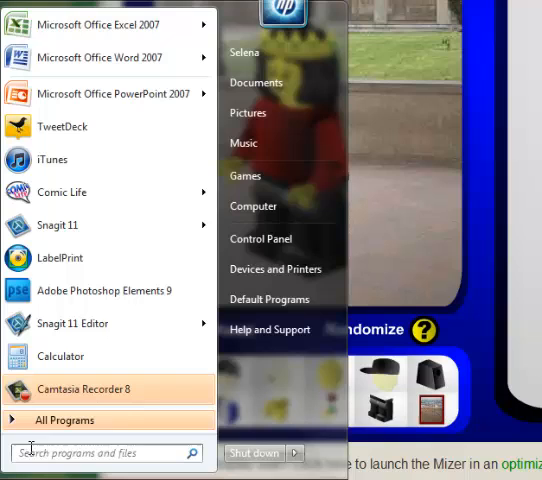
mouse_move(36, 452)
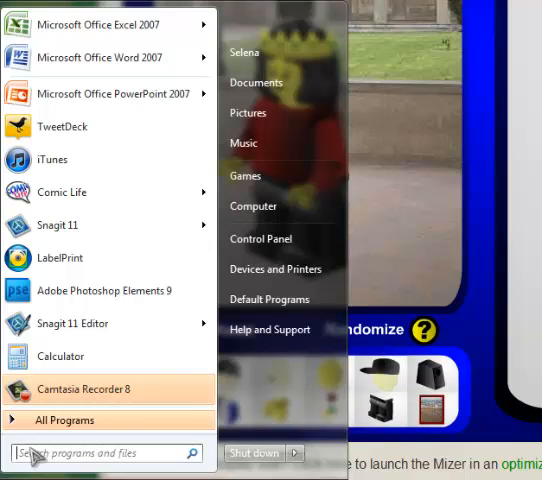
type("snippin")
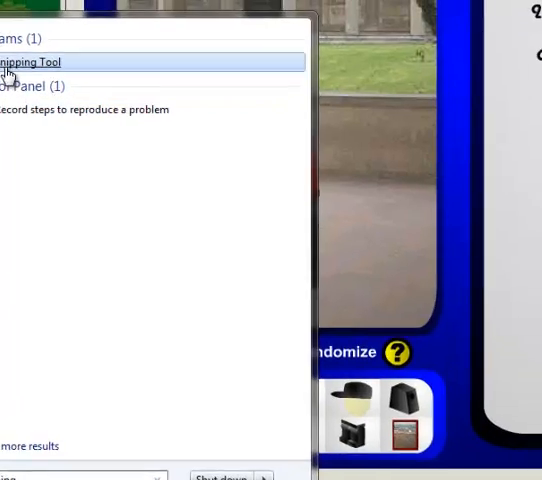
- Launch Snipping Tool and capture a rectangular snip of the LEGO avatar
left_click(32, 62)
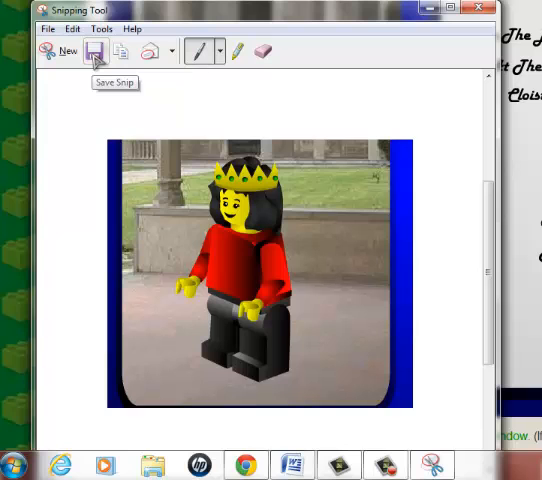
- Save the snip as a PNG named 'legome' in the Pictures library
left_click(96, 52)
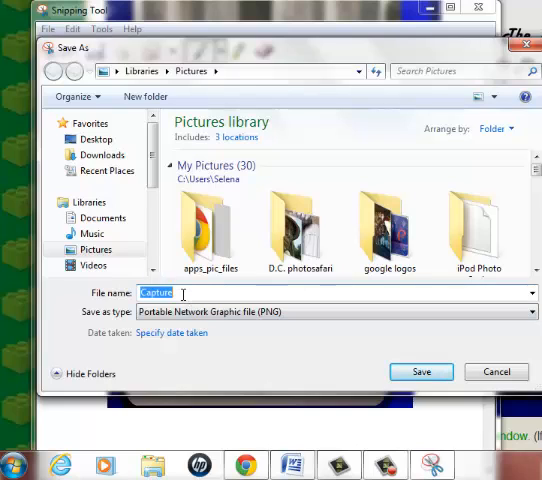
type("leg")
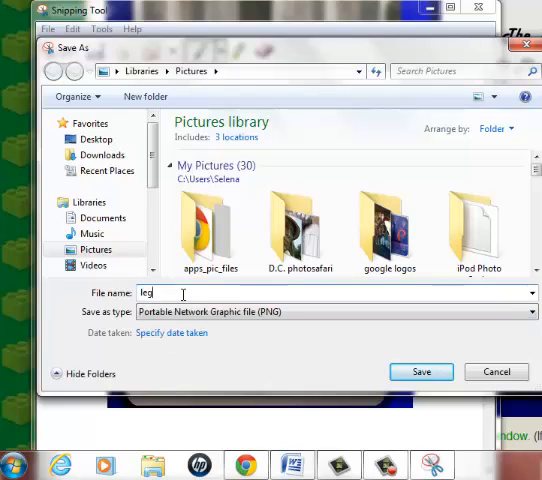
type("ome")
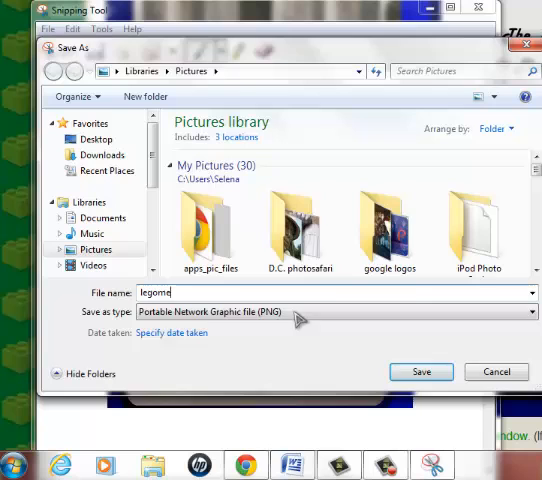
left_click(420, 372)
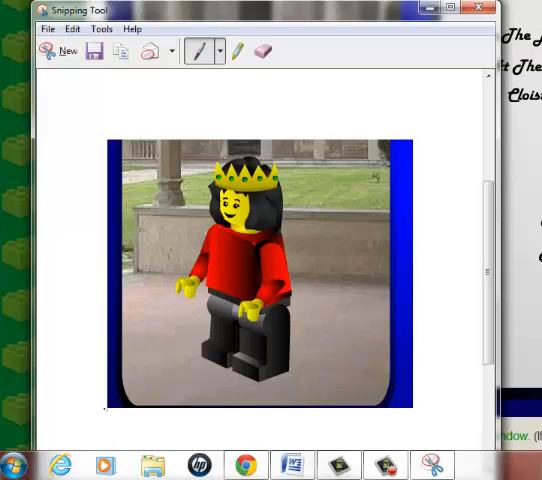
left_click(18, 464)
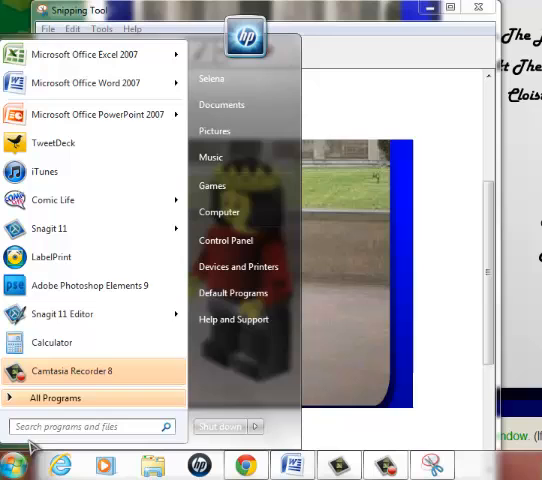
left_click(90, 426)
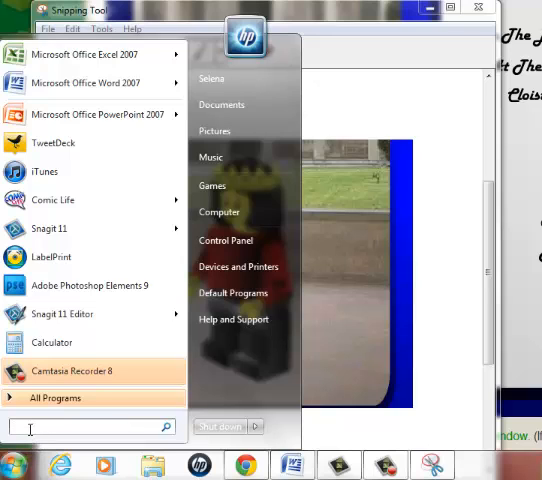
type("lego")
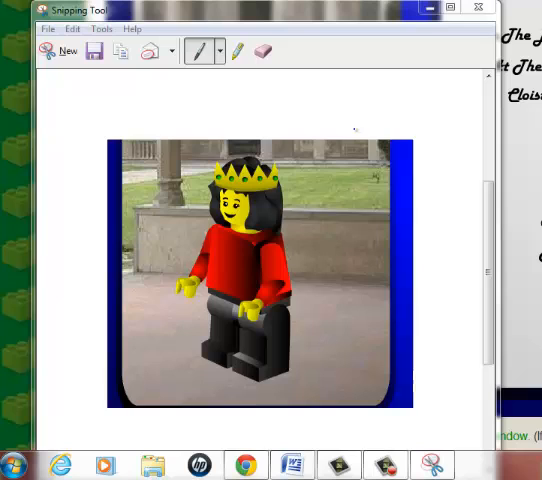
mouse_move(402, 72)
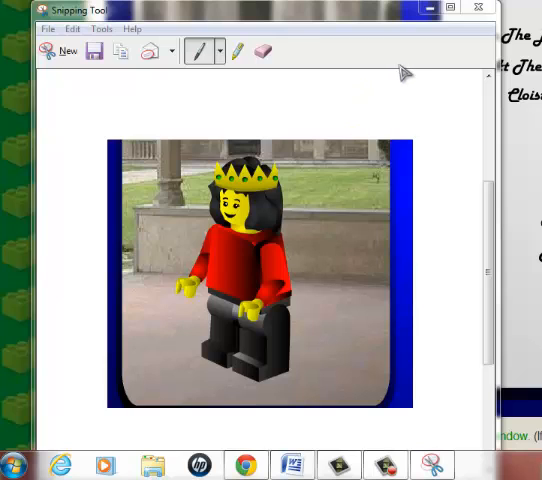